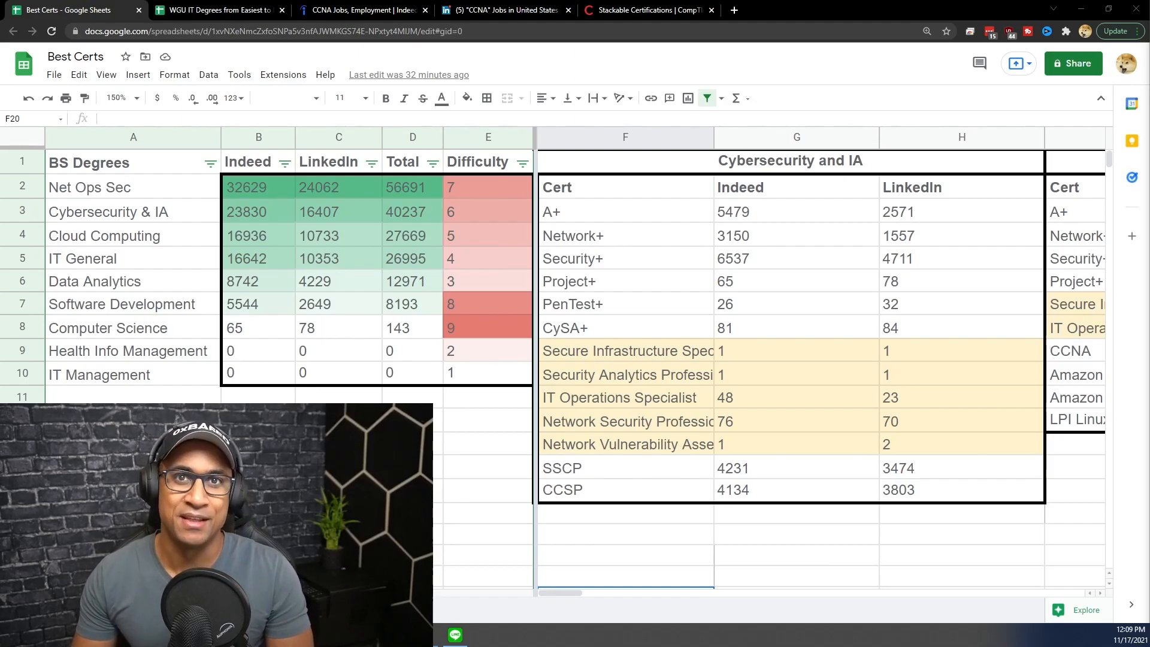
Review the degree rows and the Indeed, Total and Difficulty columns.
left_click(486, 514)
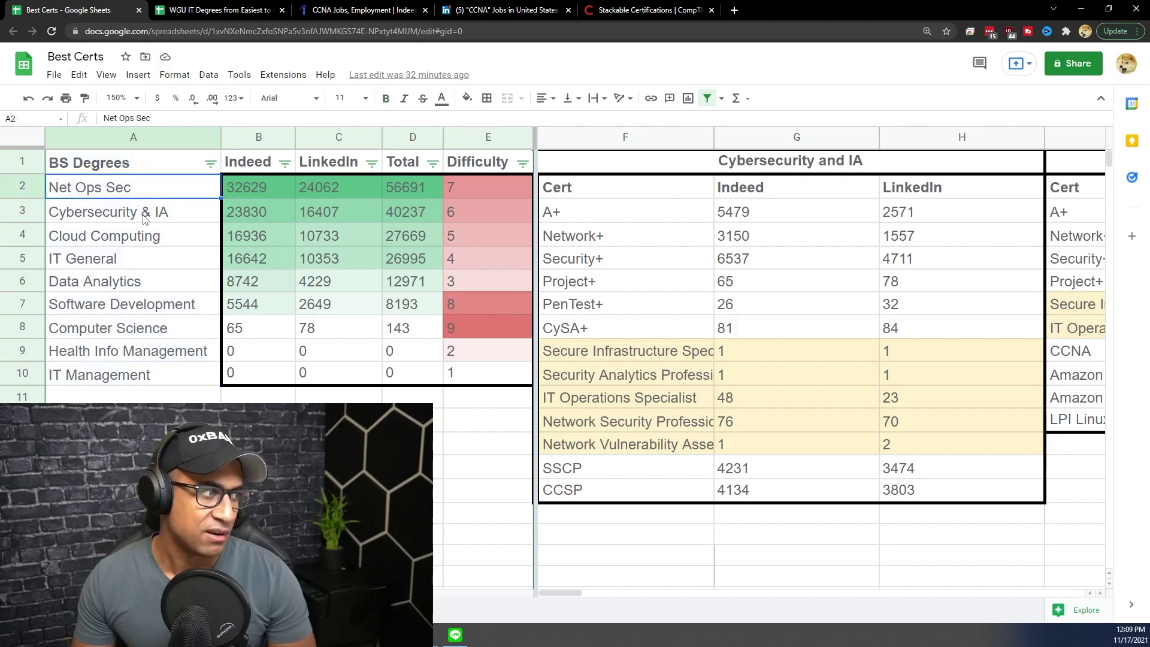
left_click(109, 211)
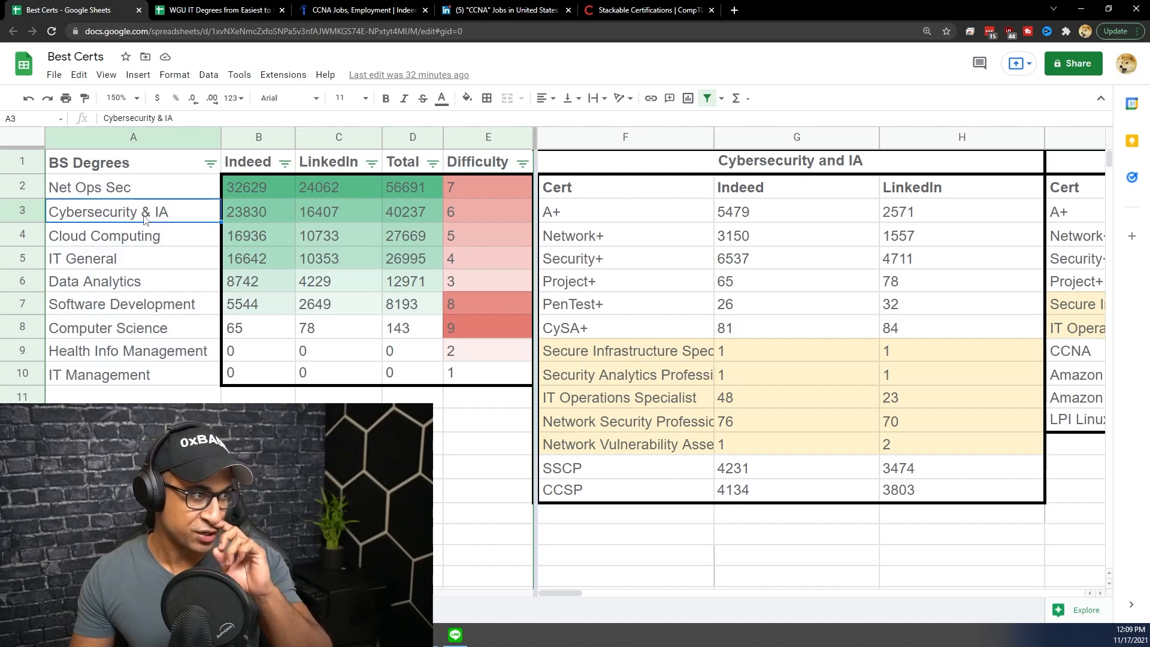
left_click(257, 137)
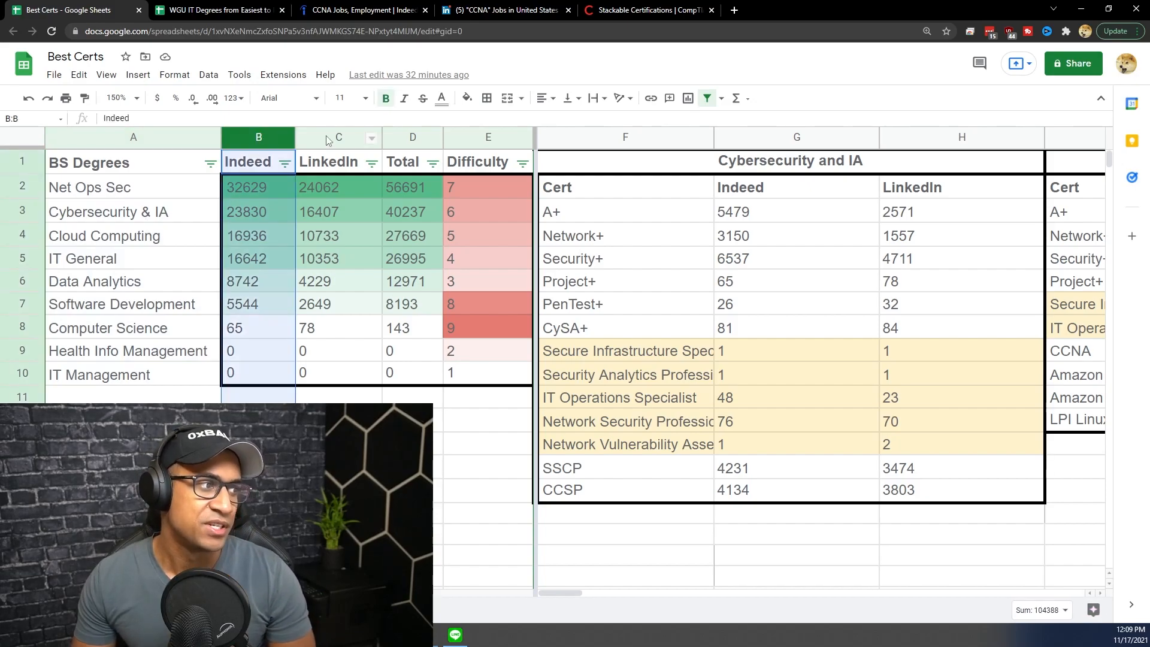
left_click(412, 138)
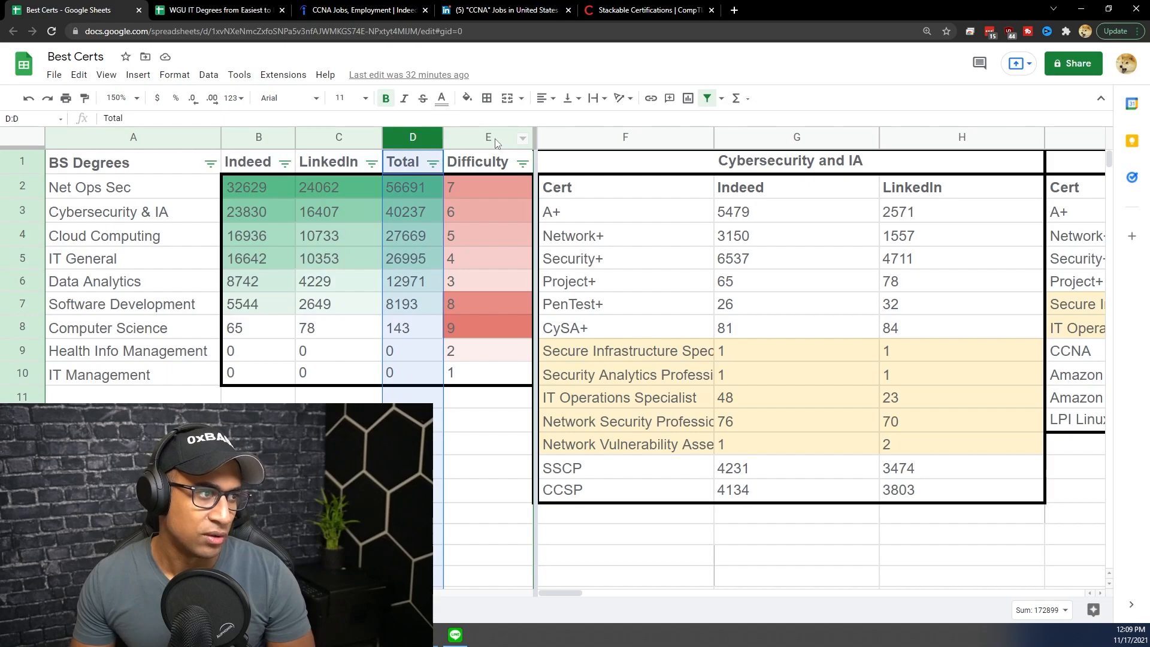
left_click(488, 137)
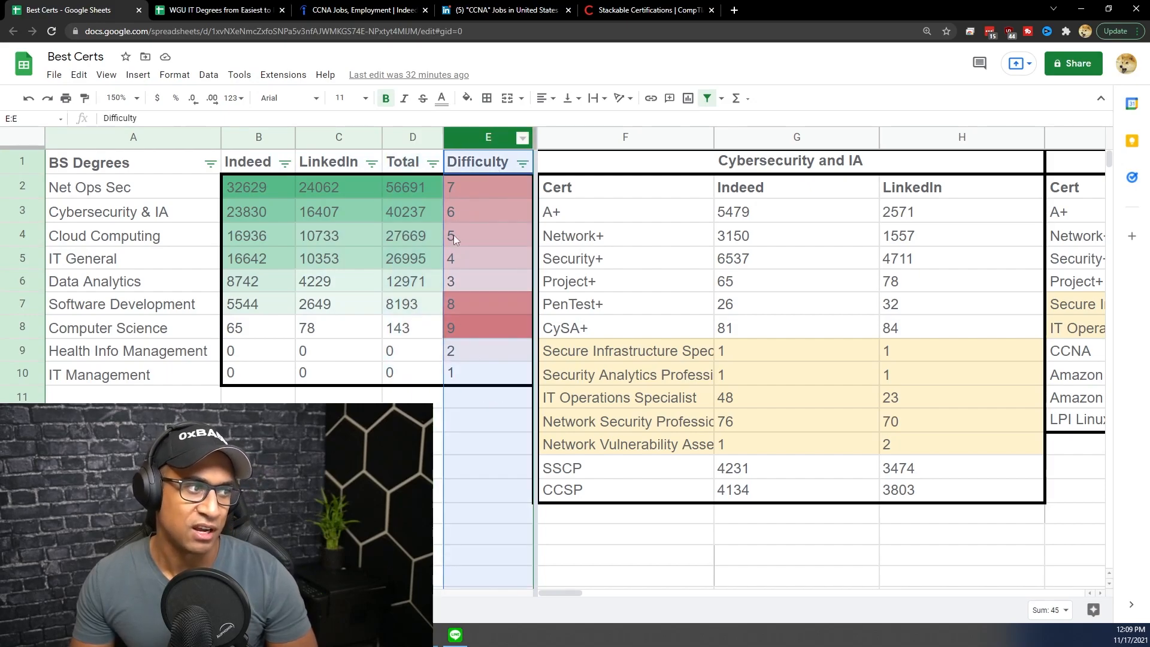
Inspect the certification table, then enter =SUM(G:G) for Cybersecurity & IA Indeed, giving 23830.
left_click(257, 187)
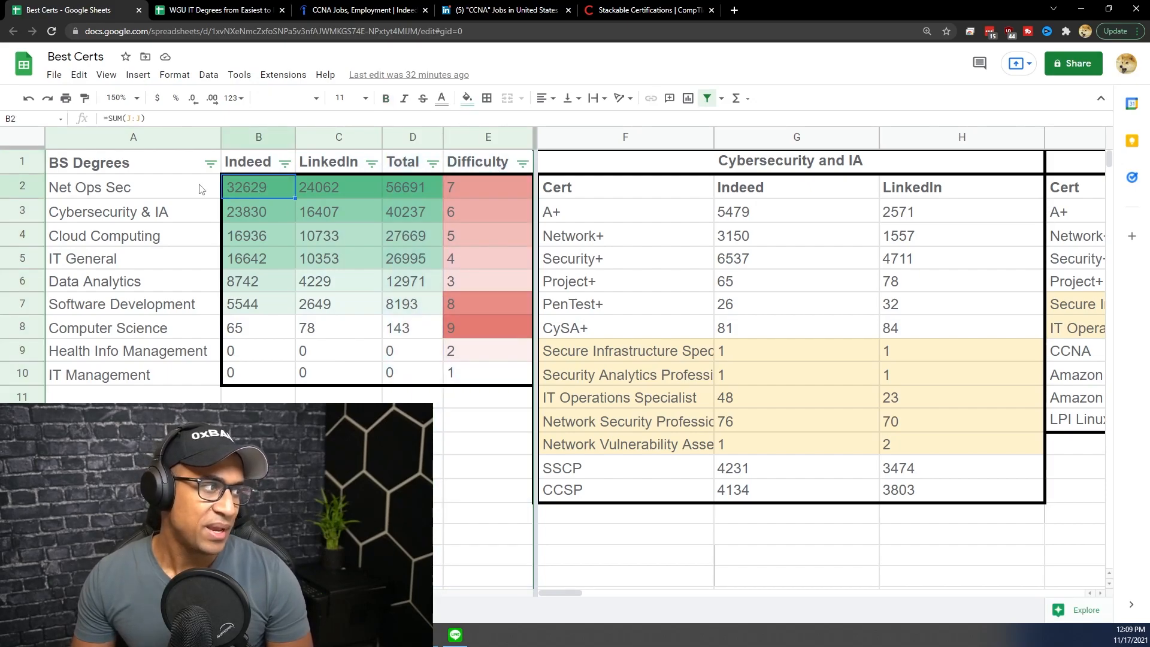
left_click(107, 212)
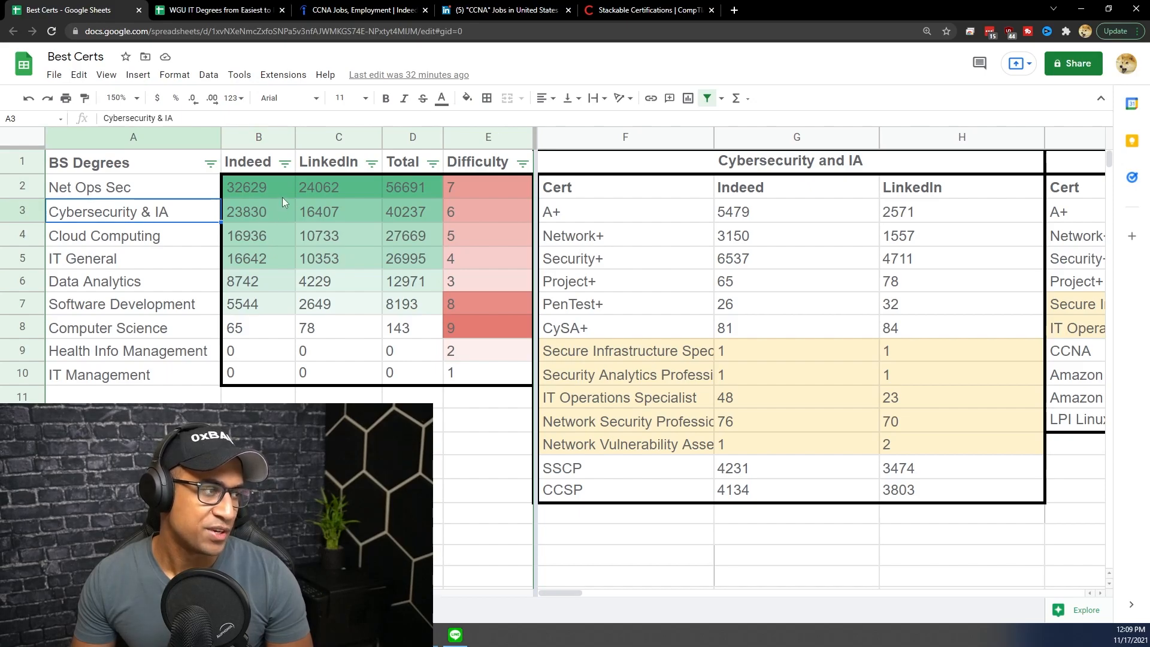
left_click_drag(624, 160, 963, 490)
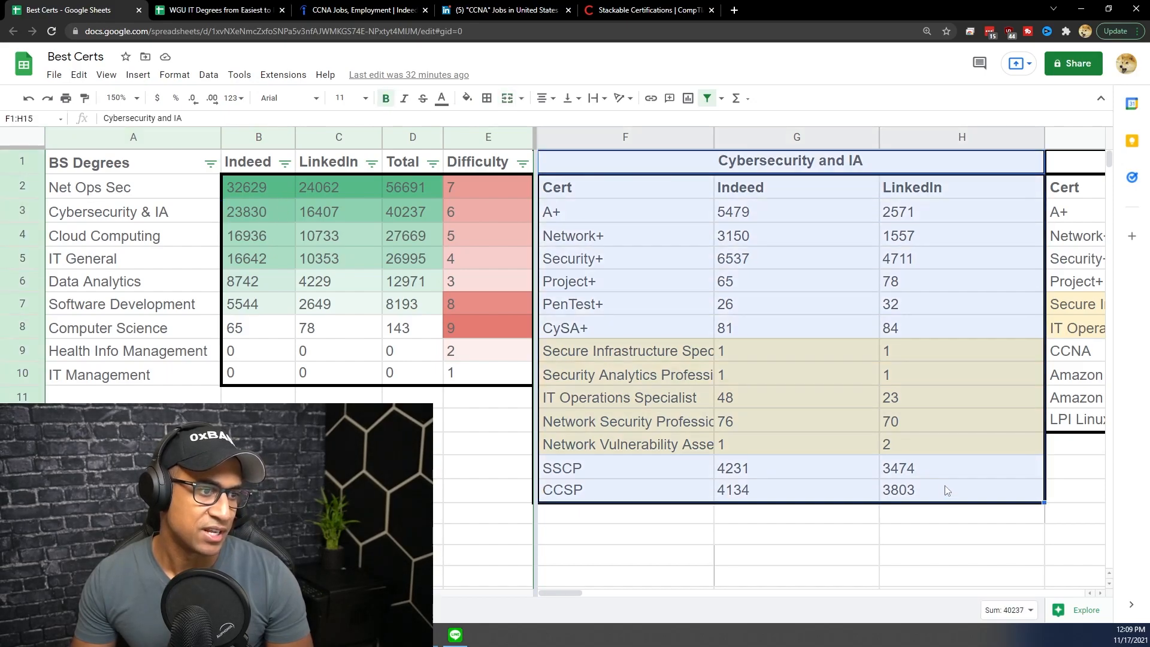
left_click(961, 468)
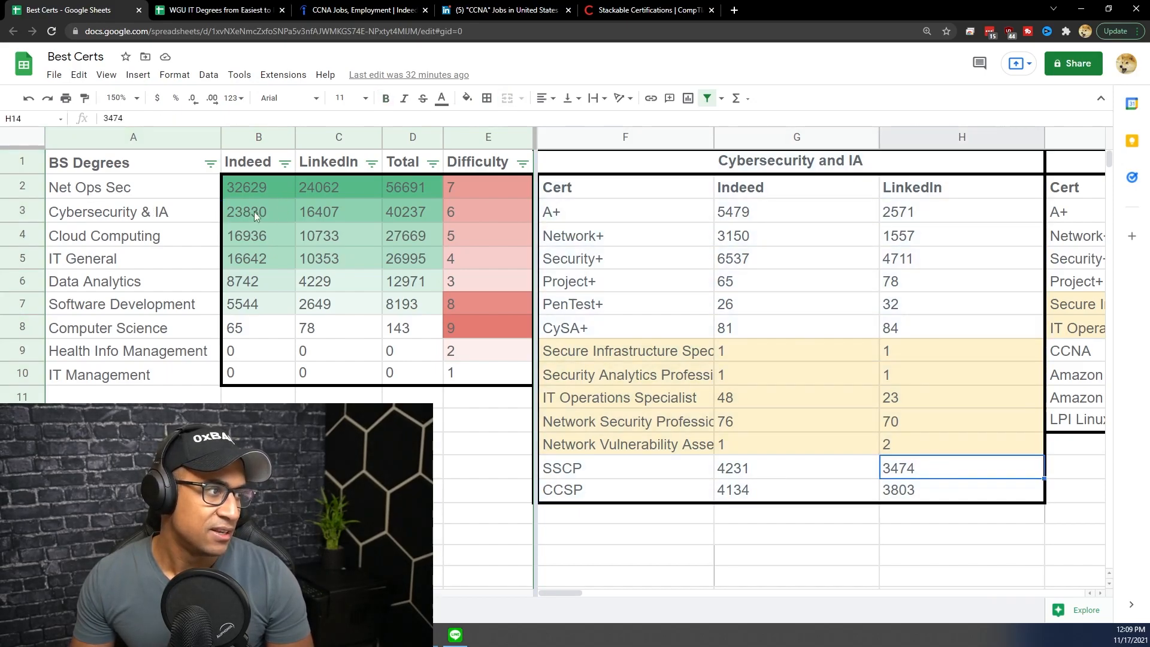
left_click(258, 210)
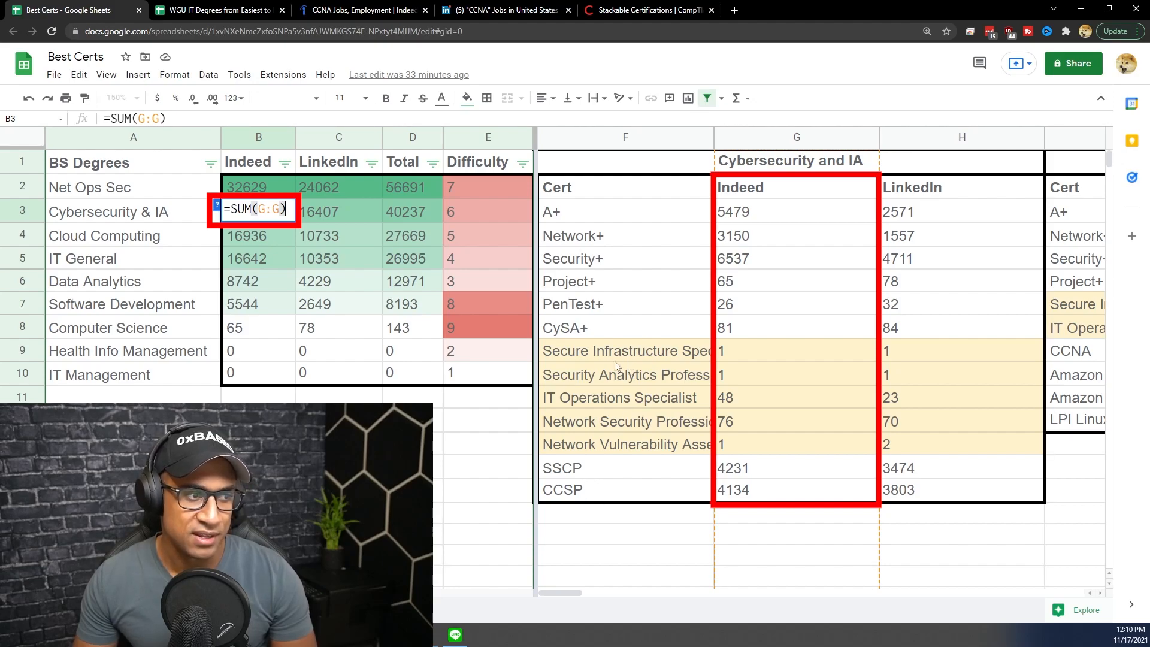
mouse_move(732, 198)
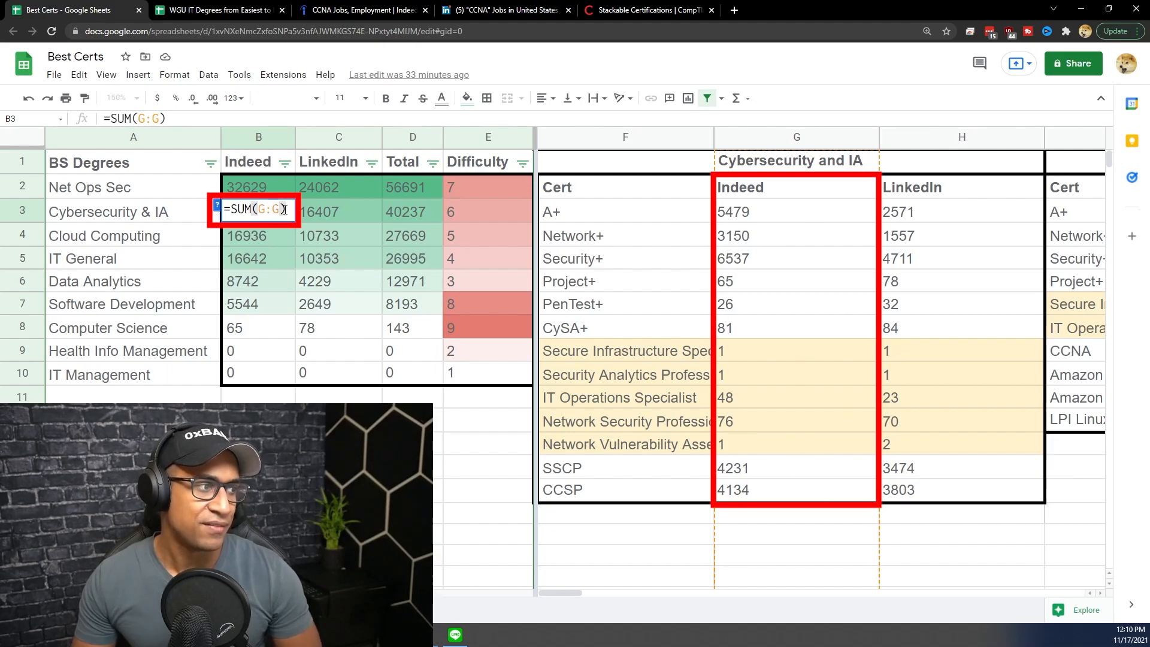
key("Enter")
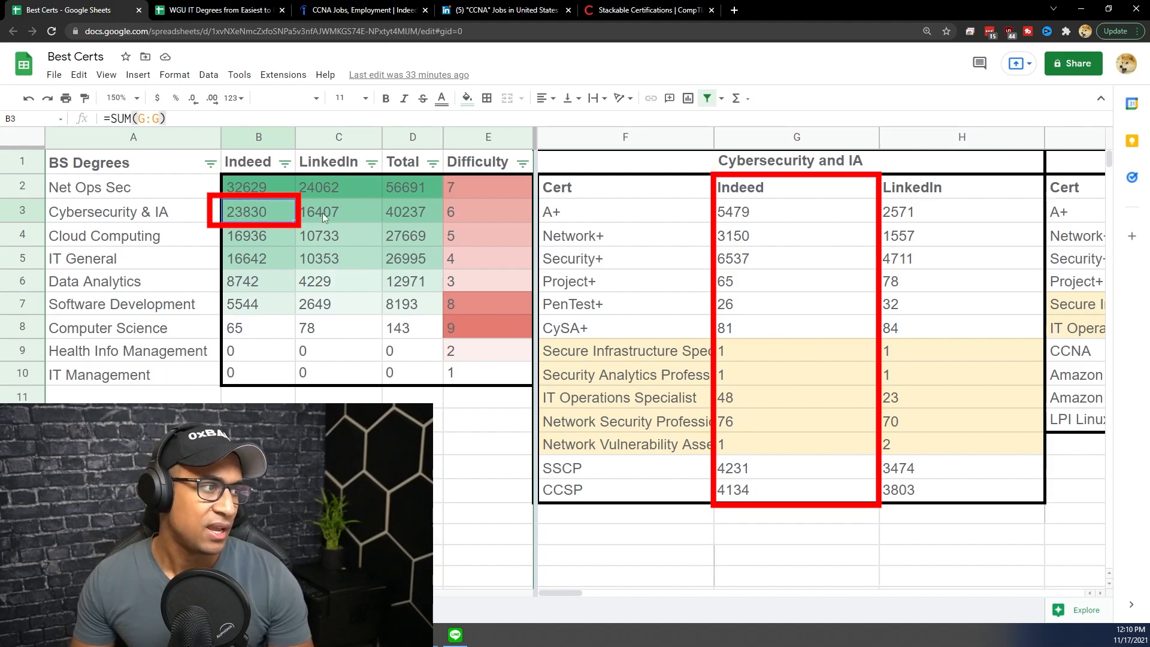
Enter =SUM(H:H) in the Cybersecurity & IA LinkedIn cell, giving 16407.
left_click(338, 211)
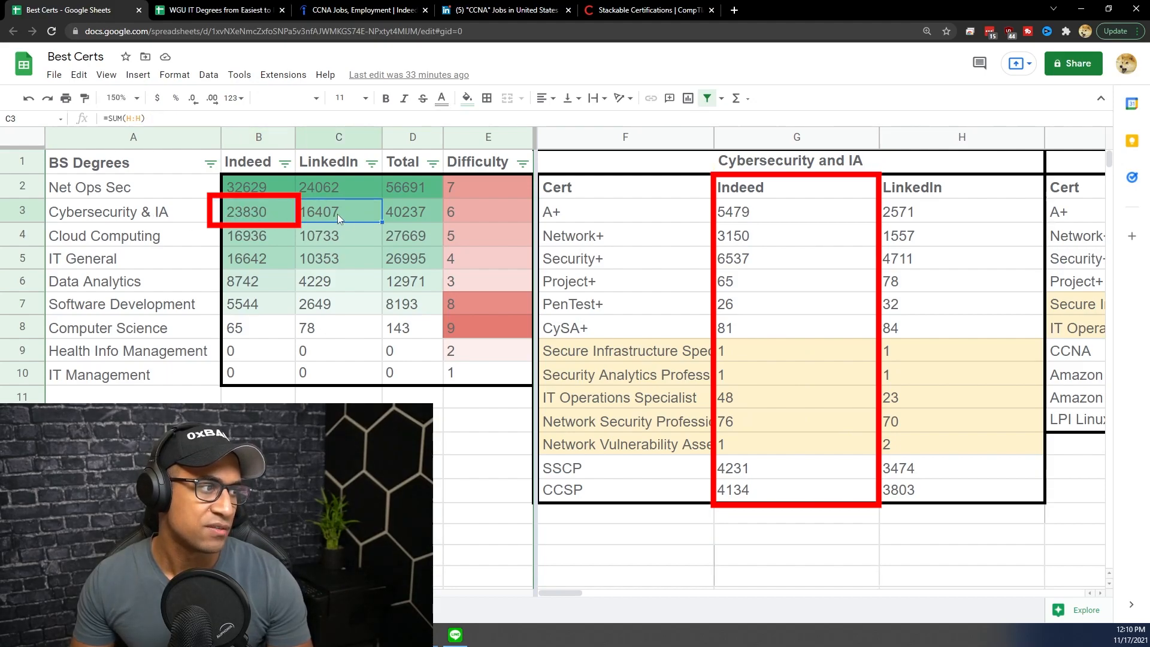
mouse_move(422, 214)
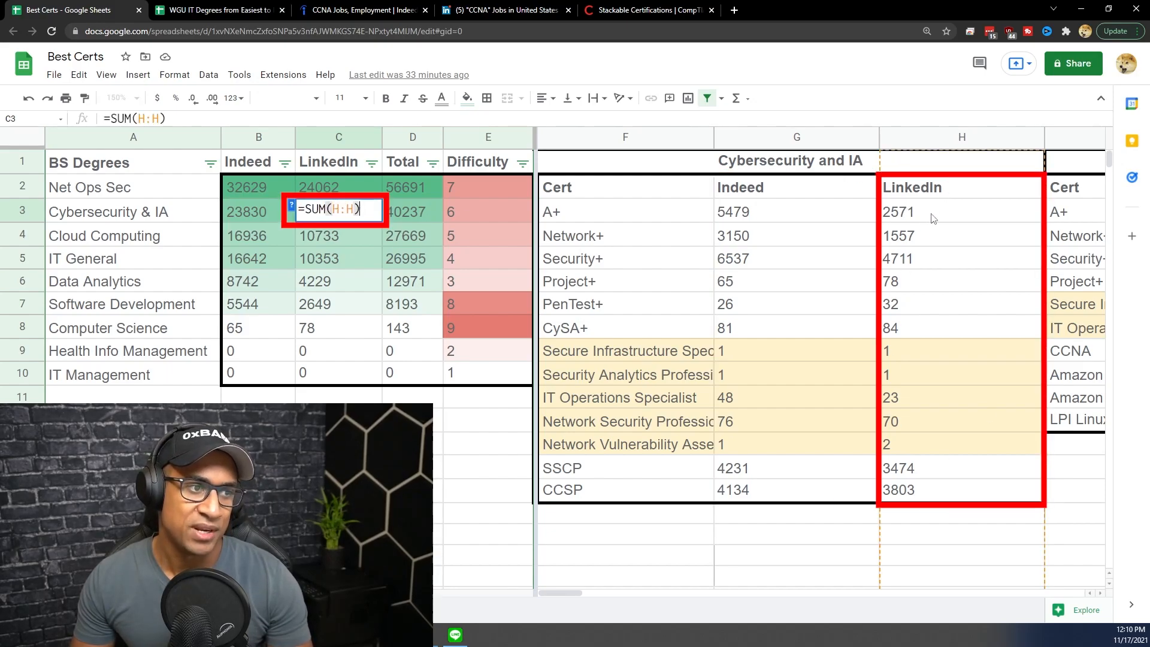
mouse_move(930, 254)
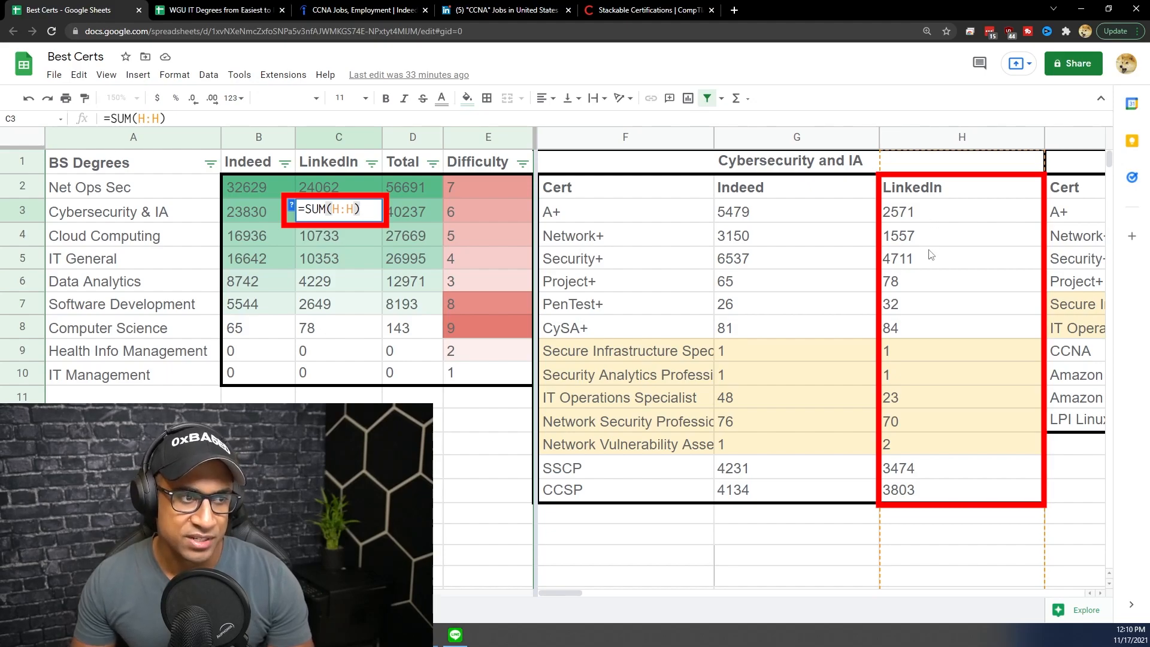
key("Enter")
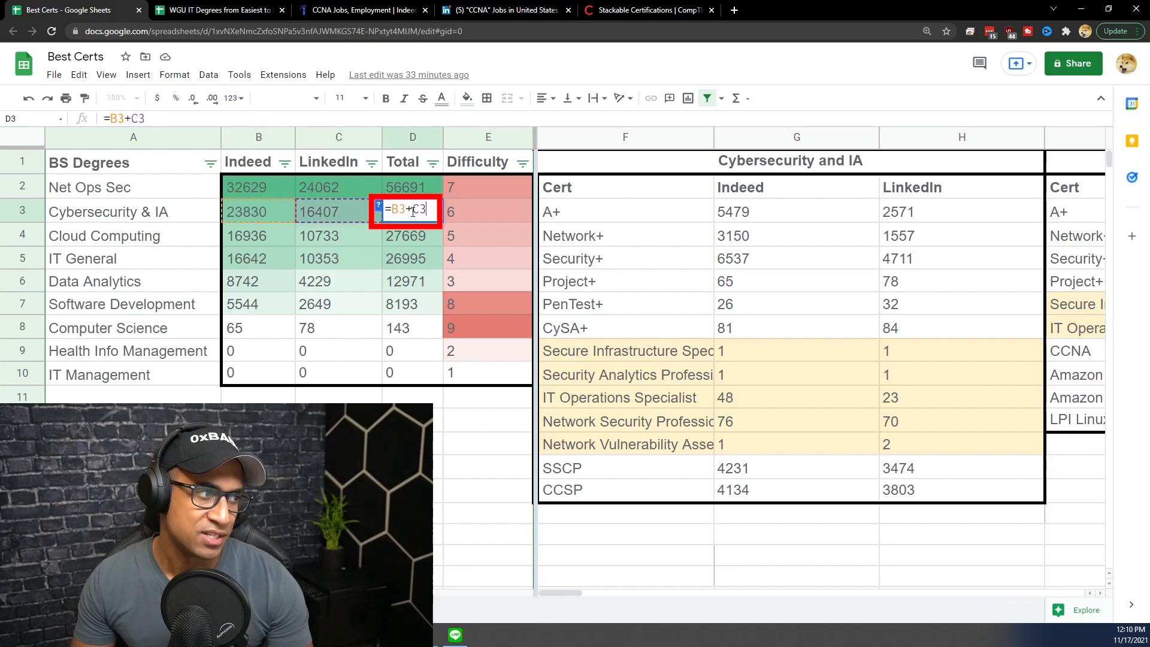
Confirm =B3+C3 in the Cybersecurity & IA Total and check it shows 40237.
key("Enter")
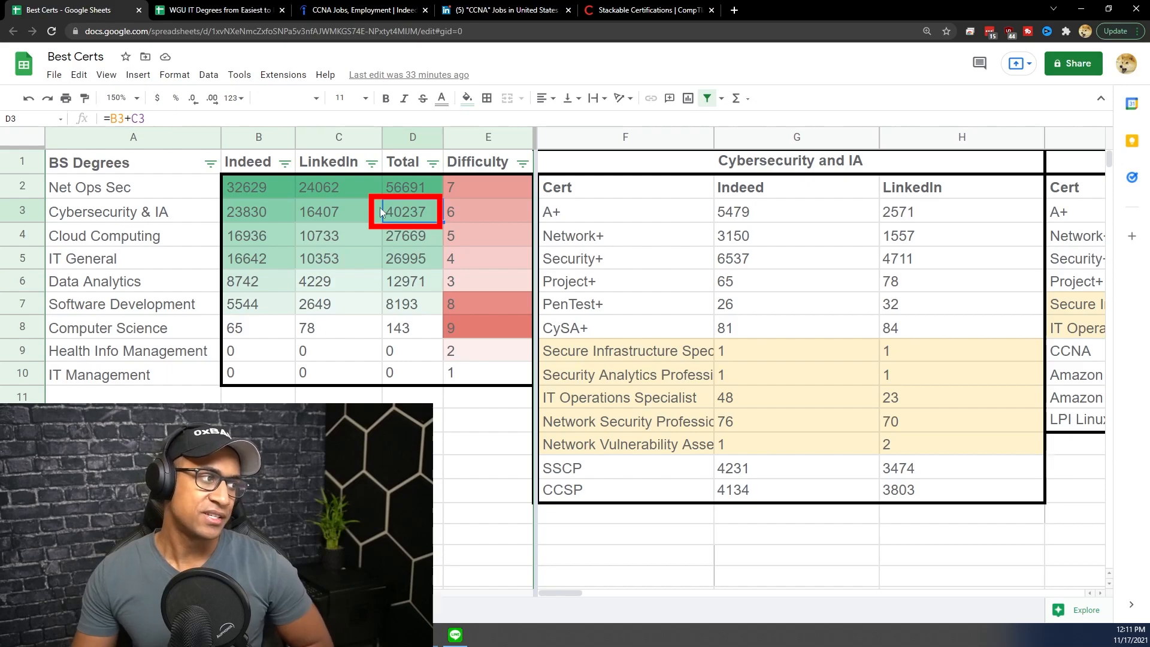
left_click(109, 212)
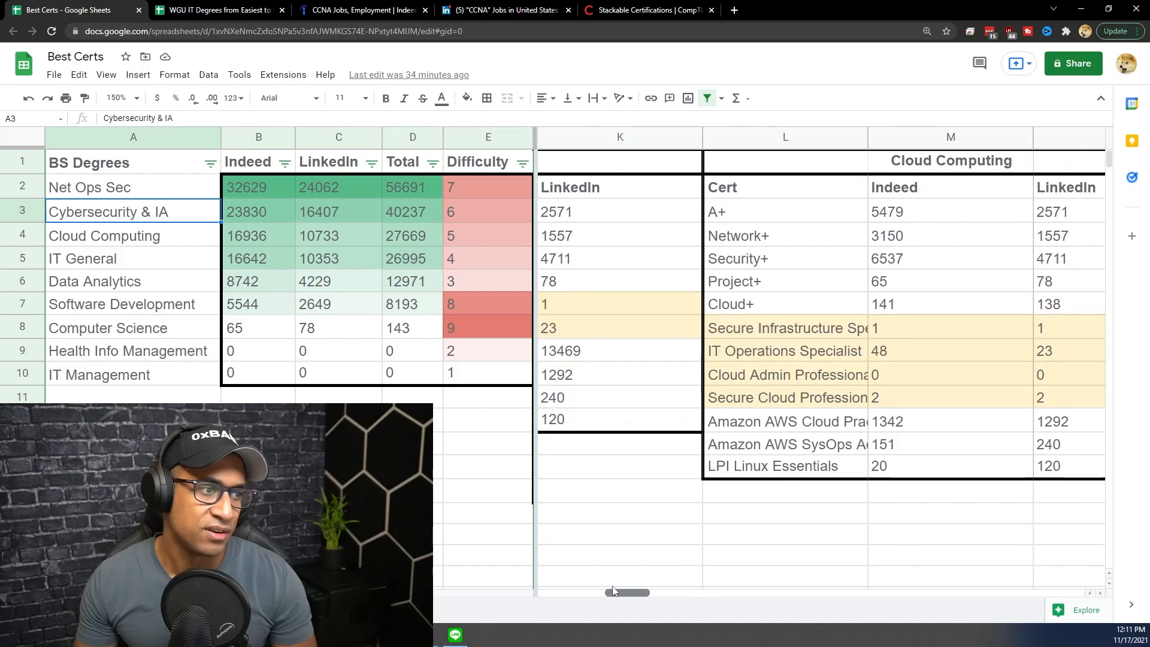
Check the Cloud Computing Indeed and LinkedIn counts, then view Indeed's ITIL results (22,180 jobs).
left_click_drag(784, 327, 784, 396)
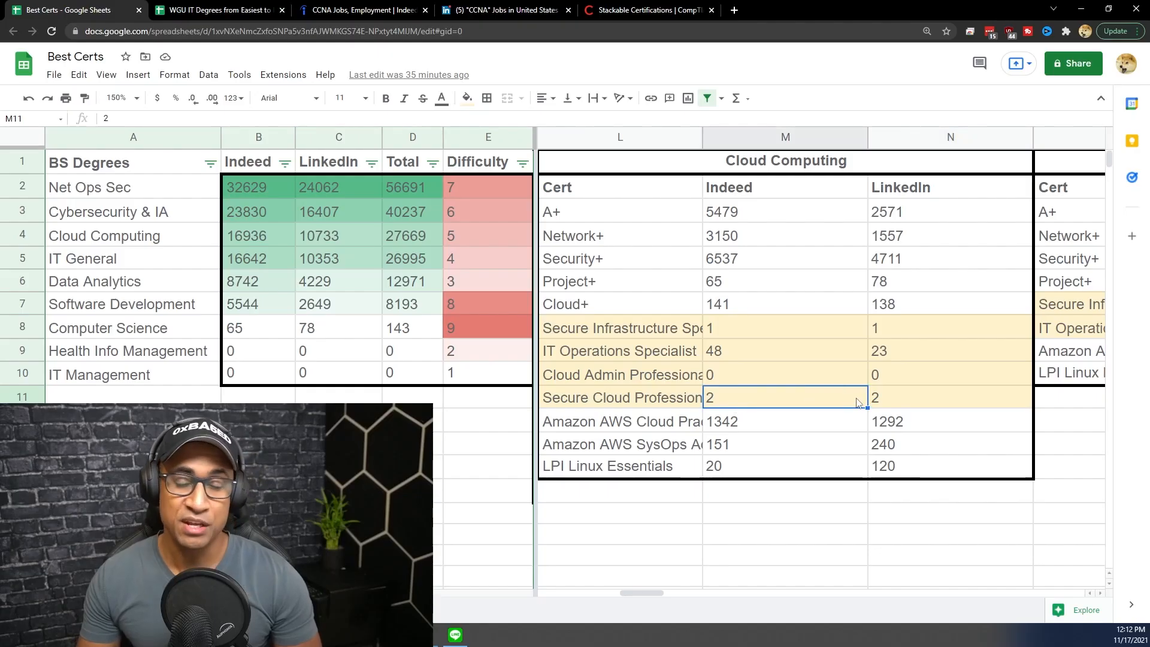
left_click(949, 397)
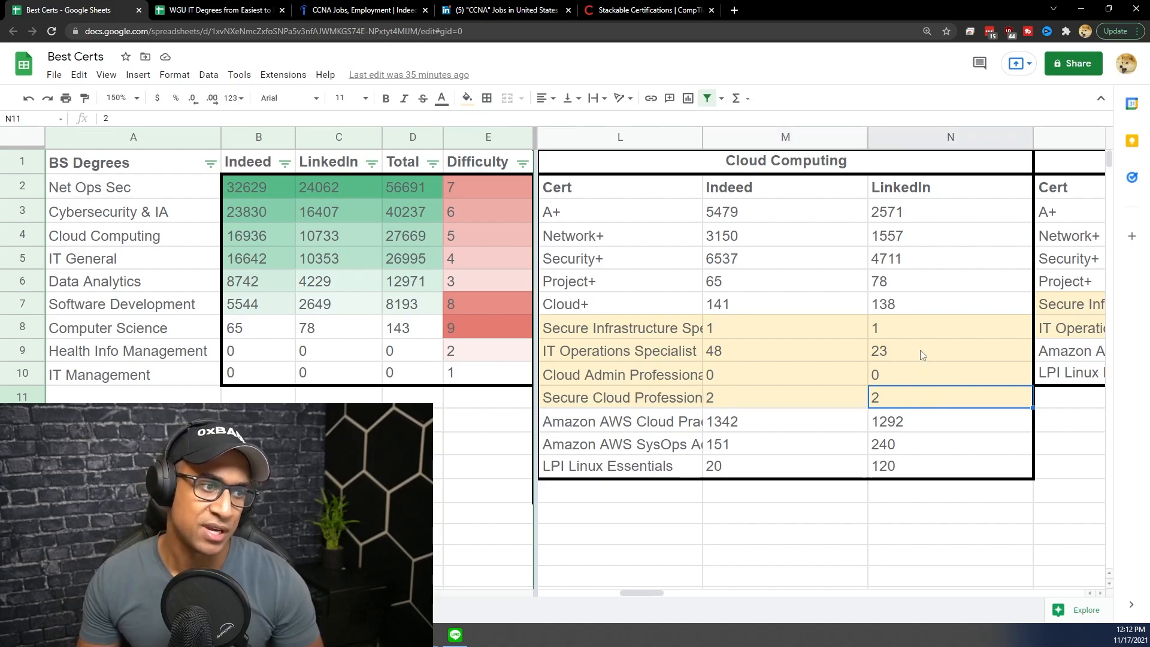
left_click(619, 398)
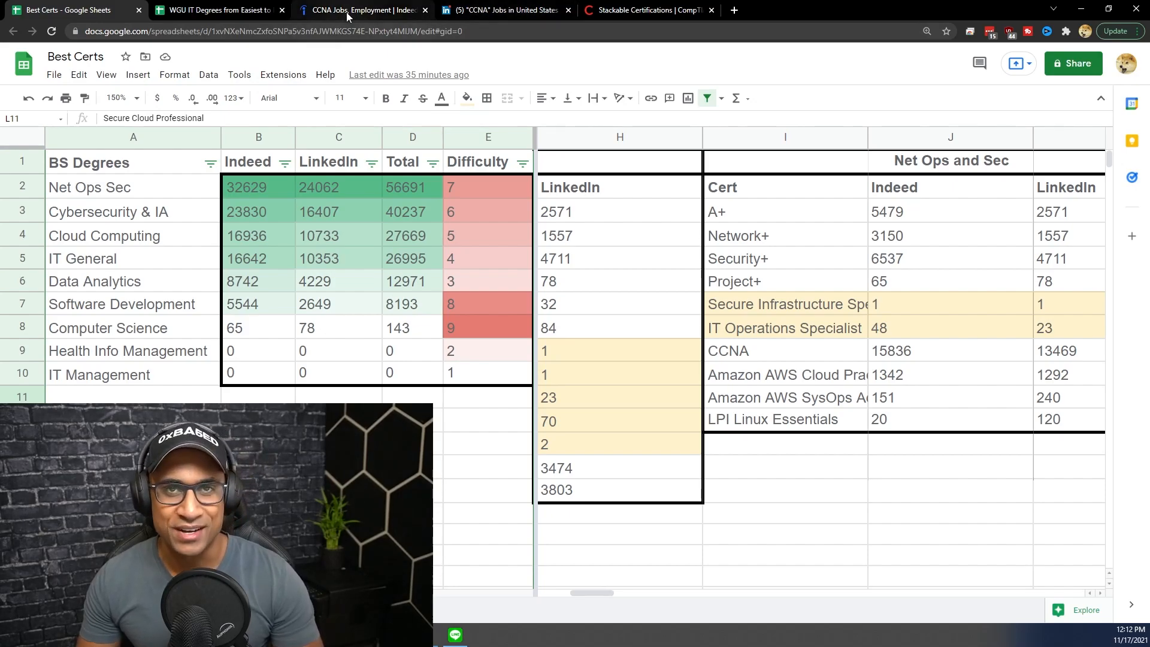
left_click(359, 10)
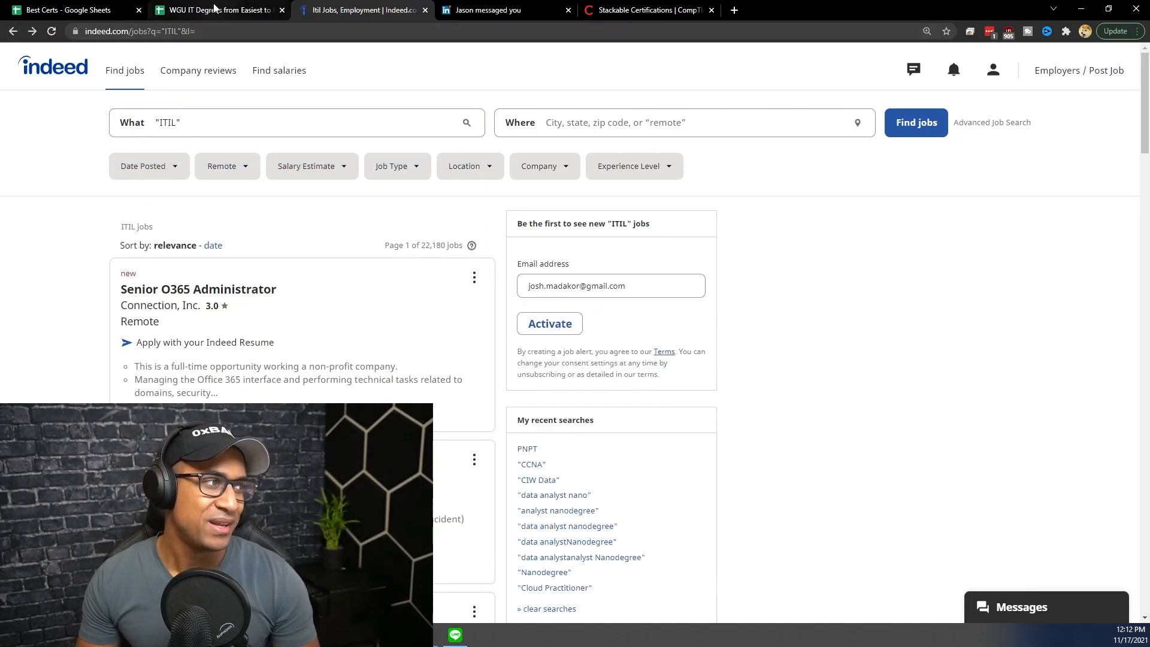
left_click(66, 10)
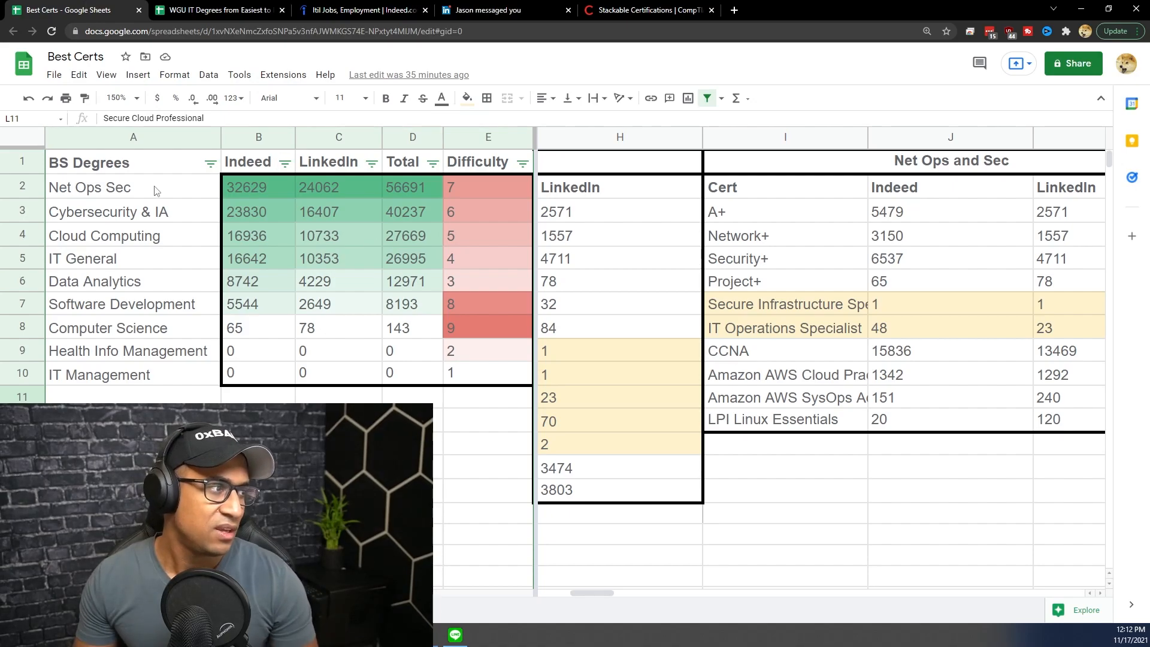
left_click(120, 258)
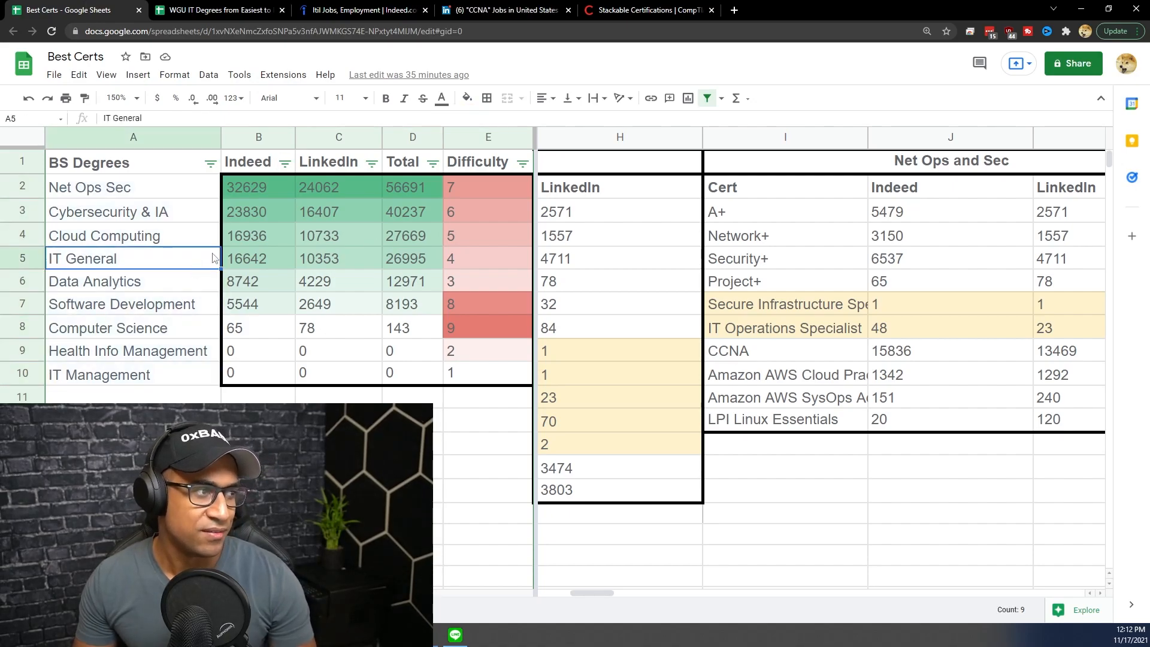
left_click(430, 163)
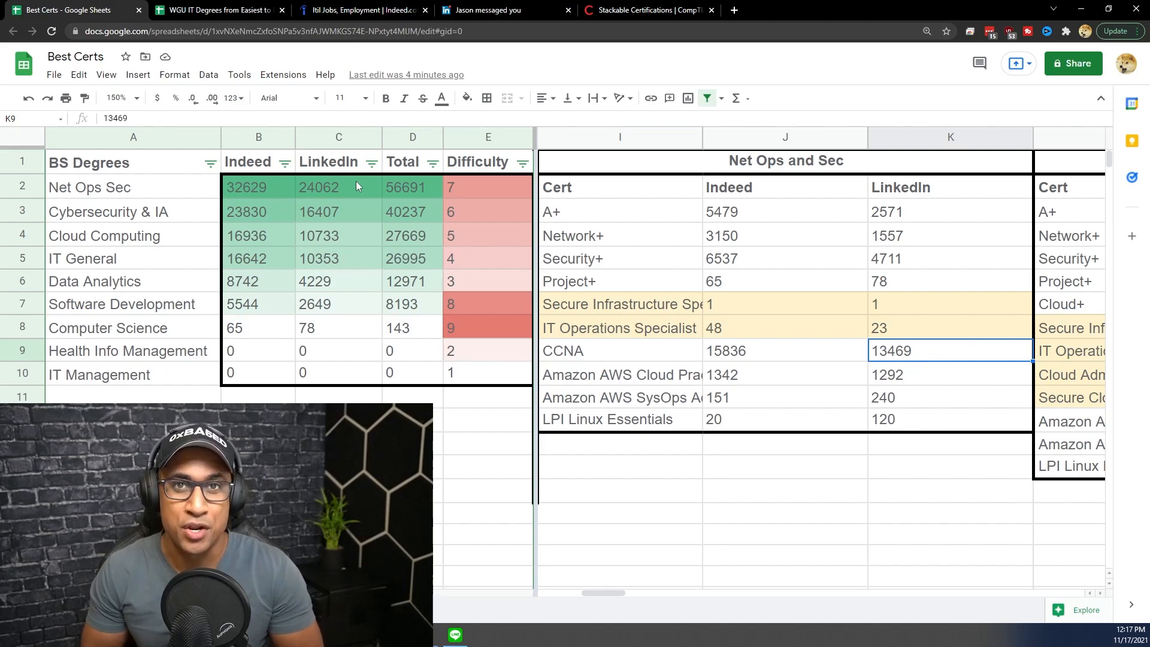
Sort the degree table Z→A by Difficulty so Computer Science is first.
left_click(521, 162)
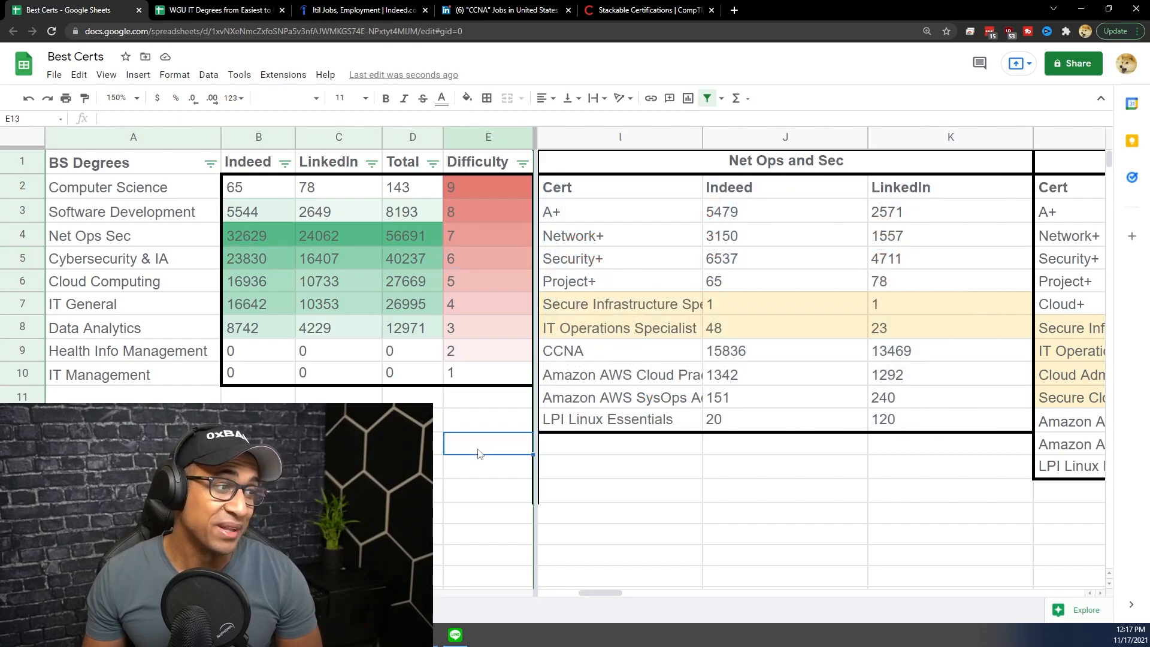
left_click(107, 186)
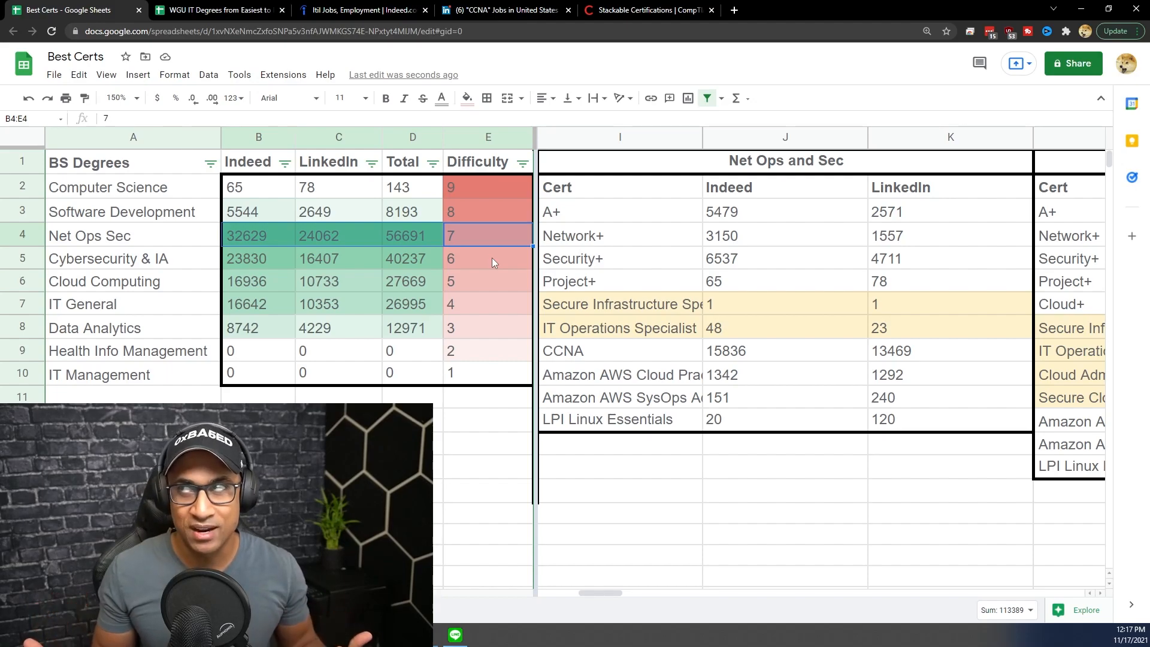
left_click(489, 235)
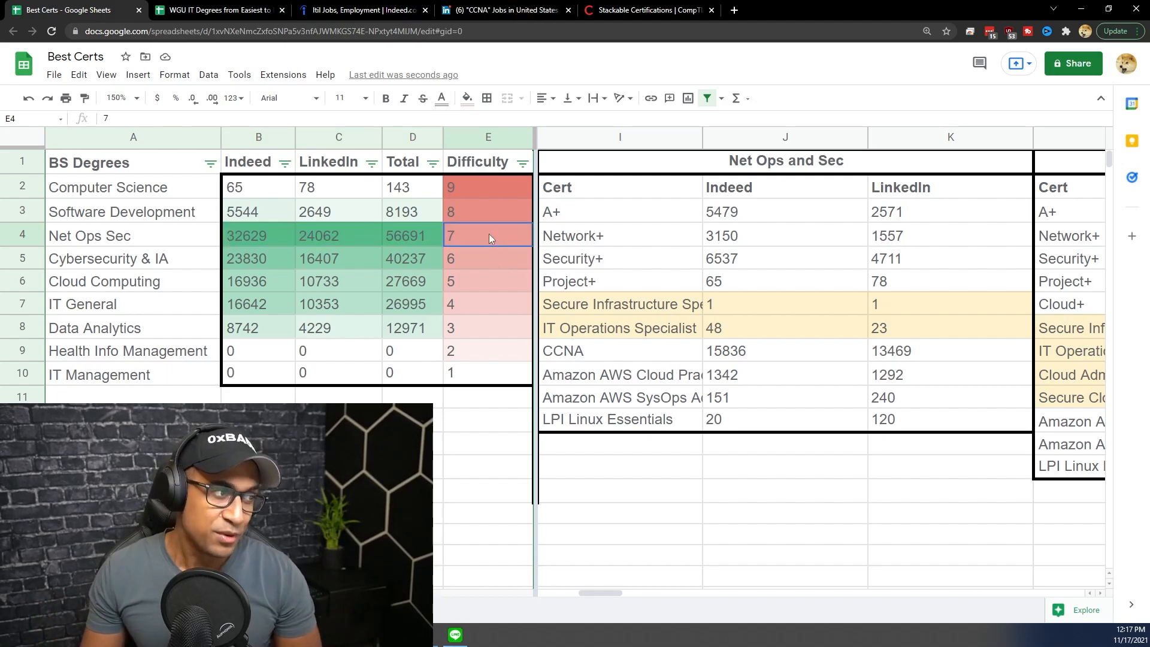
left_click_drag(258, 235, 487, 235)
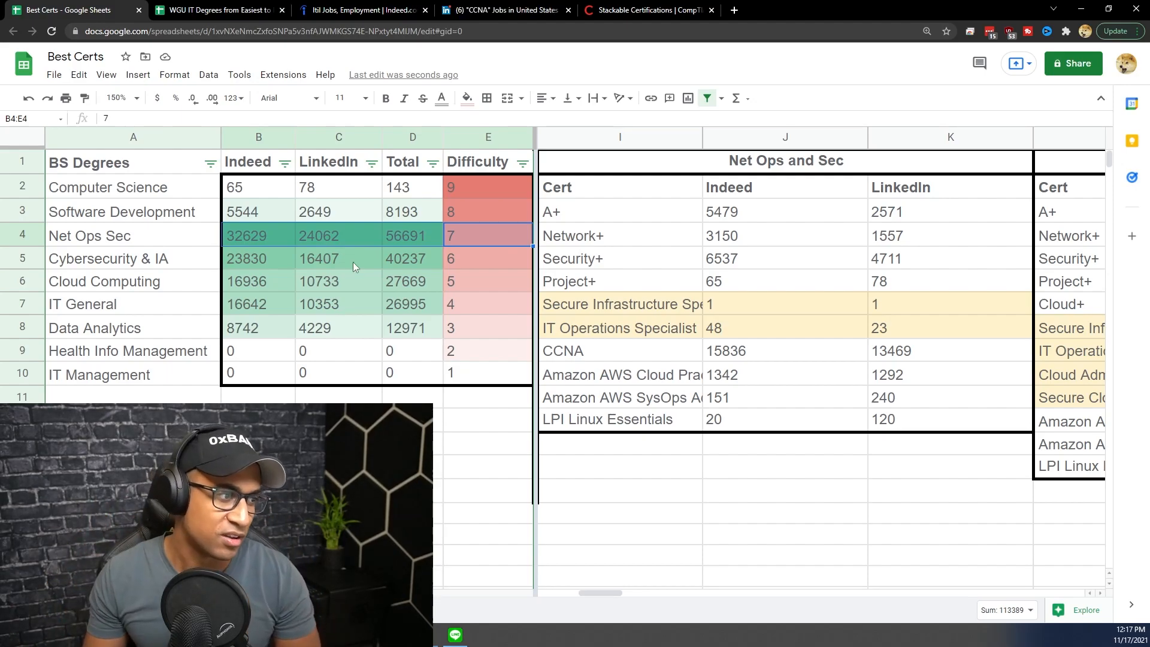
left_click(488, 281)
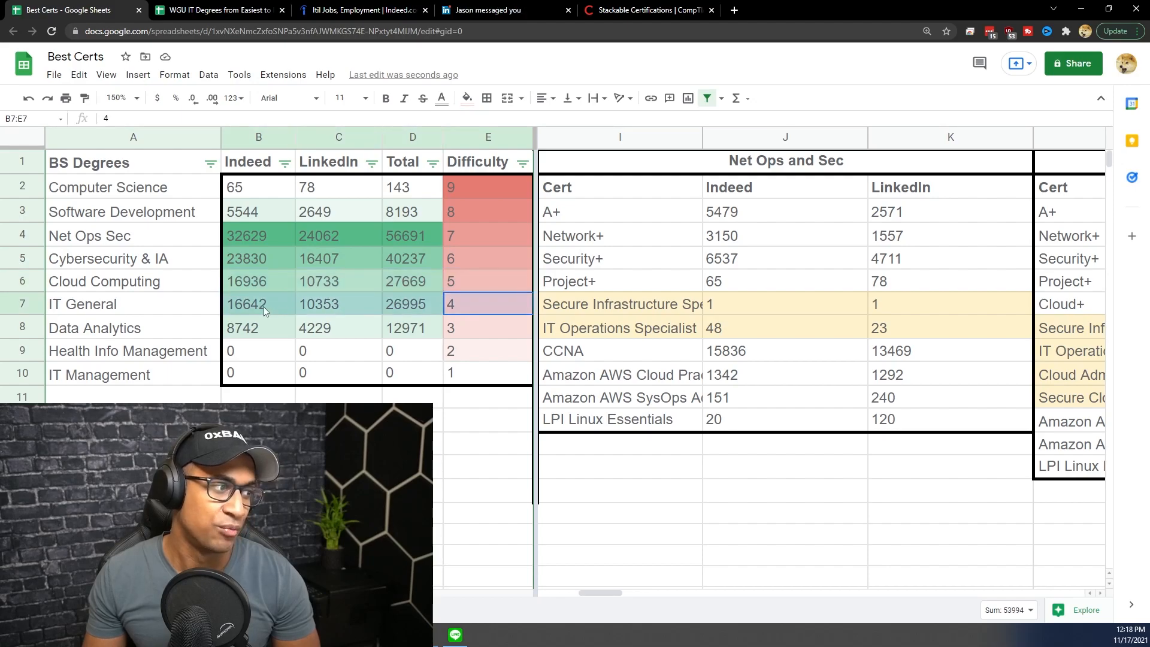
left_click(487, 258)
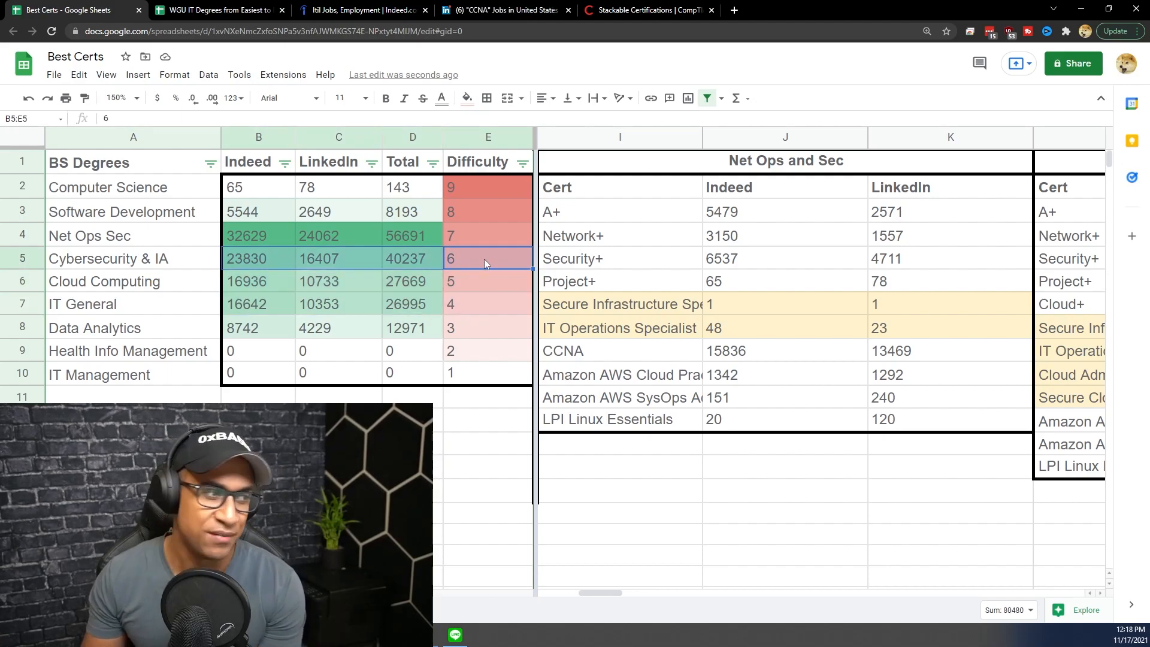
left_click(412, 258)
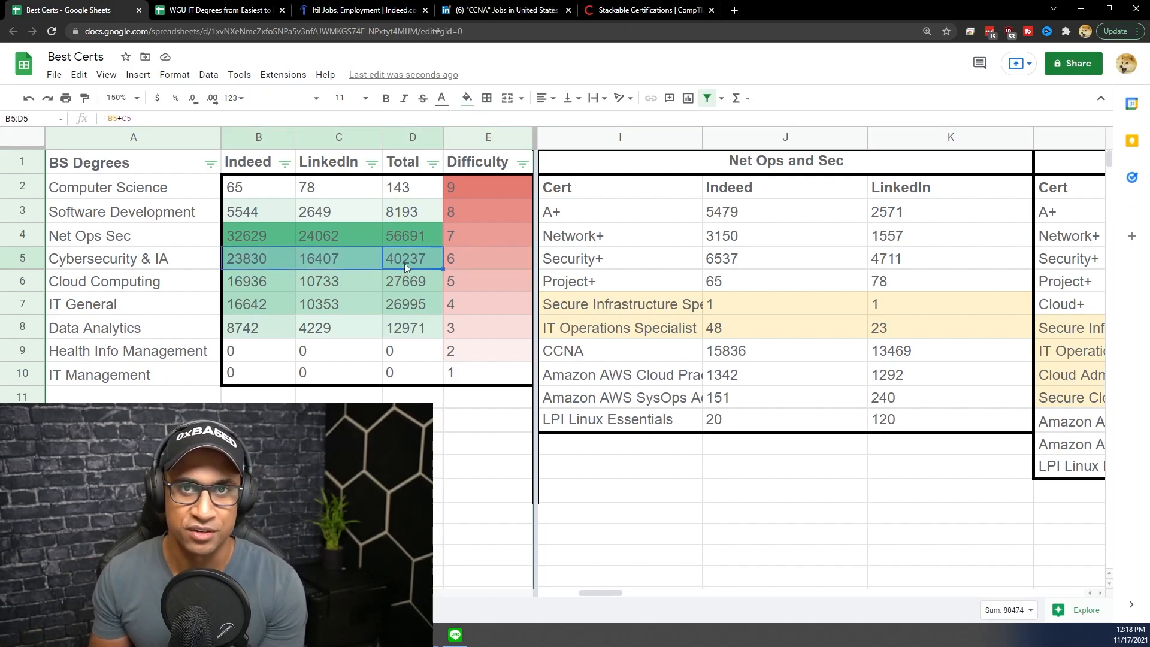
mouse_move(488, 334)
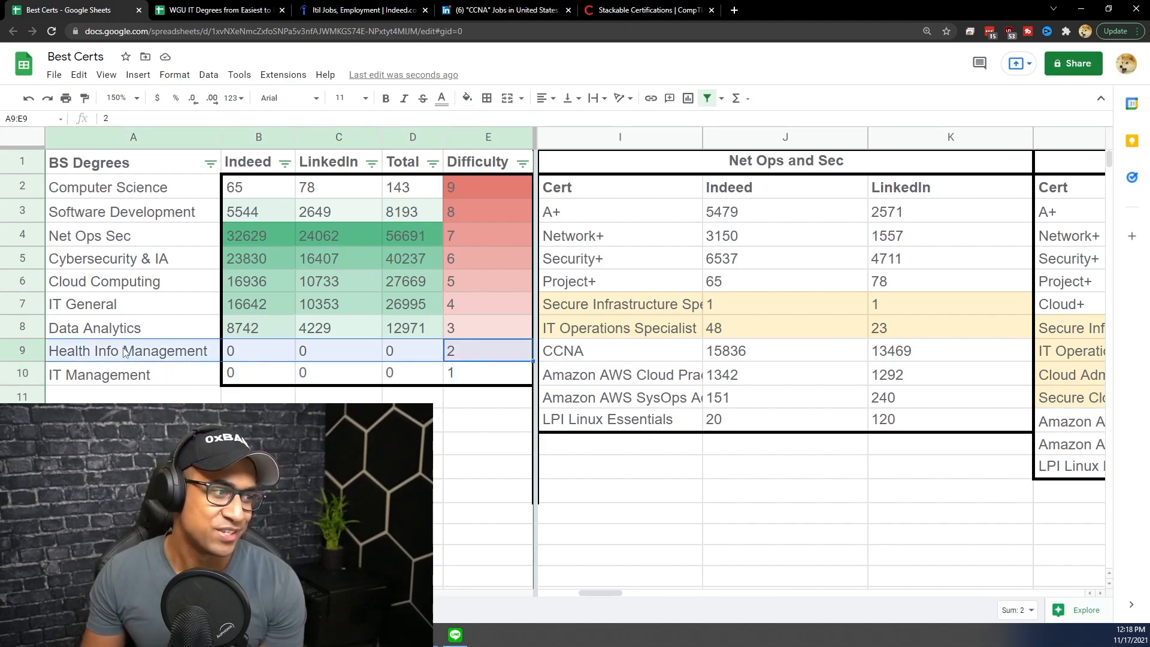
left_click(487, 372)
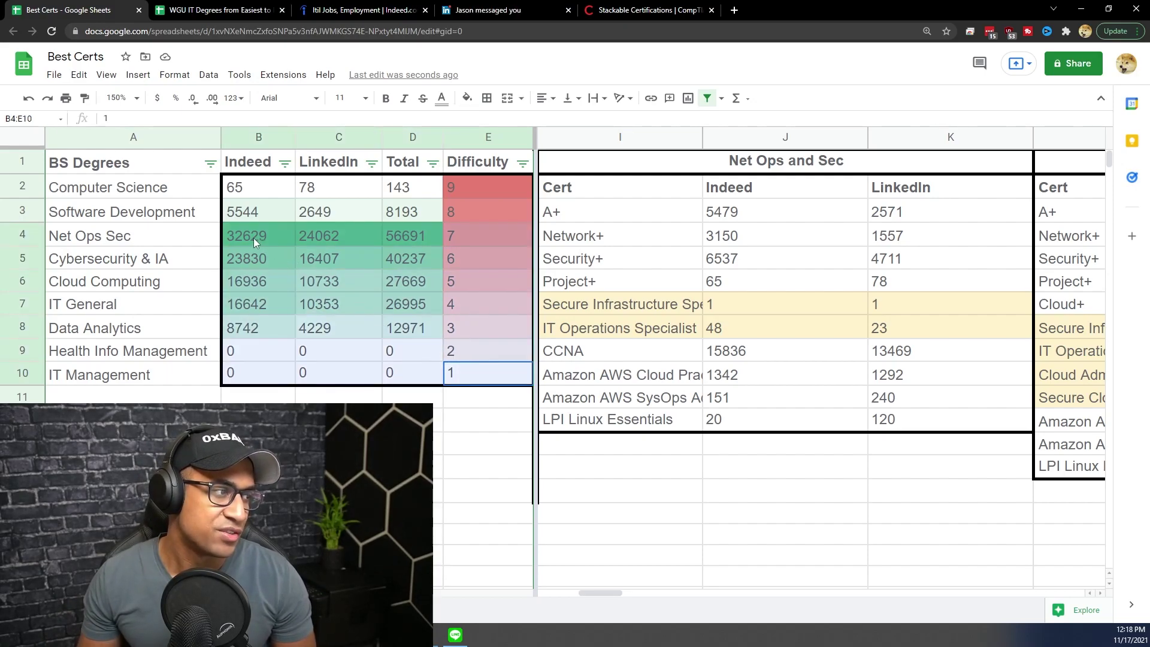
left_click(487, 305)
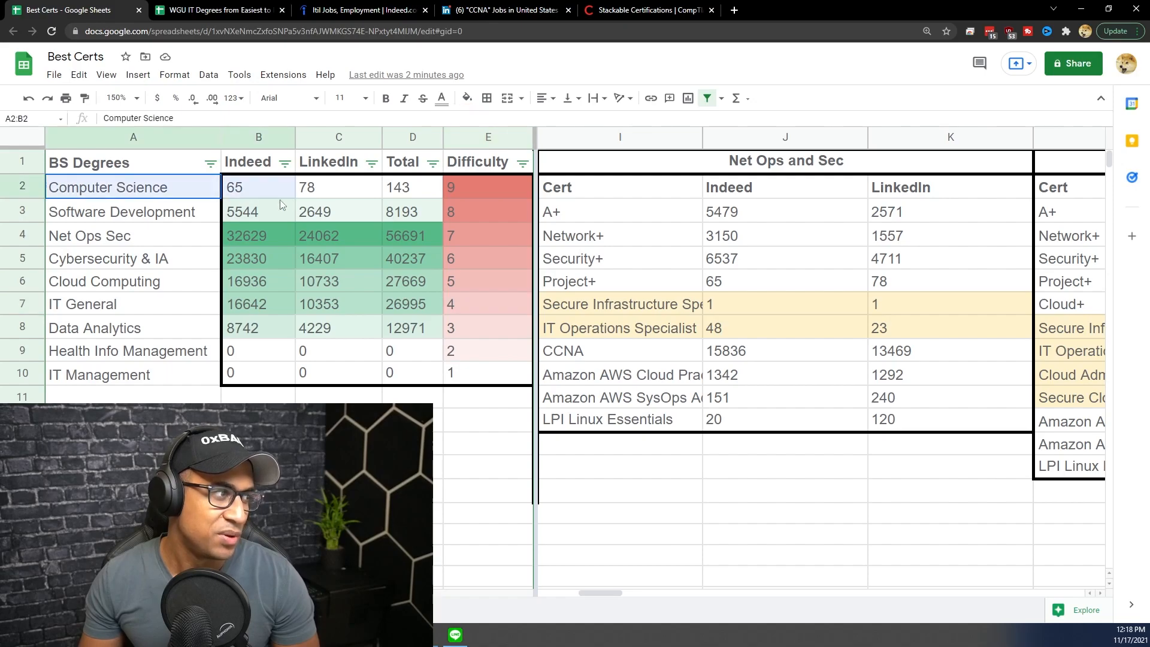
left_click(487, 211)
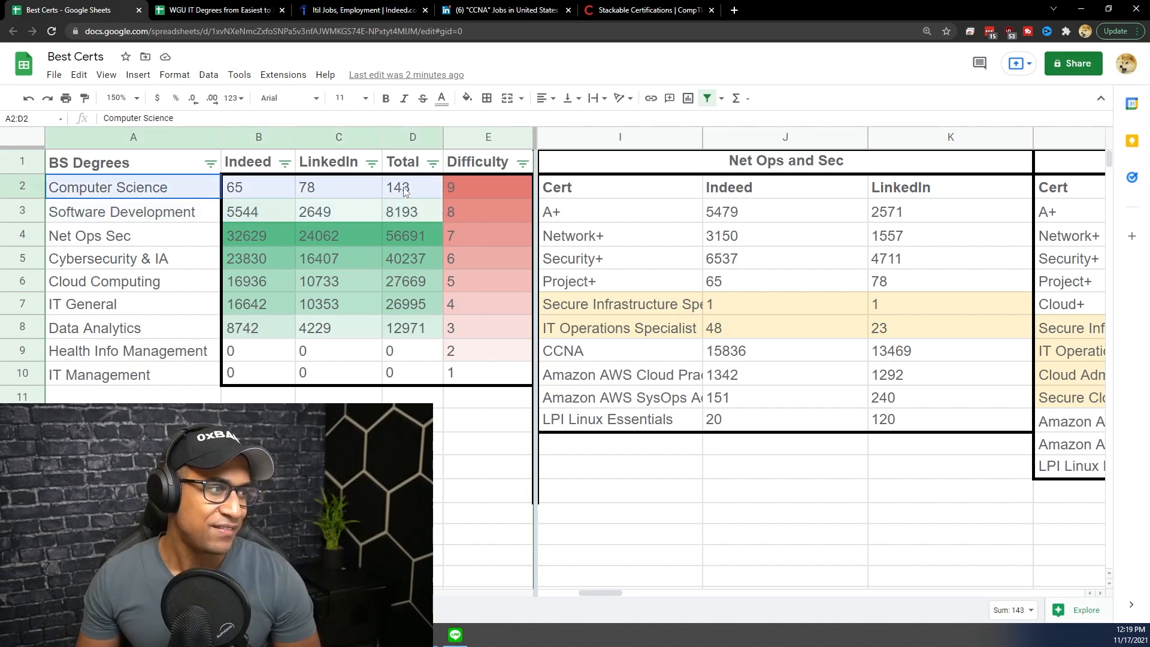
Sort degrees by Total jobs, highest first (Net Ops Sec 56691), then open the Difficulty filter menu.
left_click(431, 162)
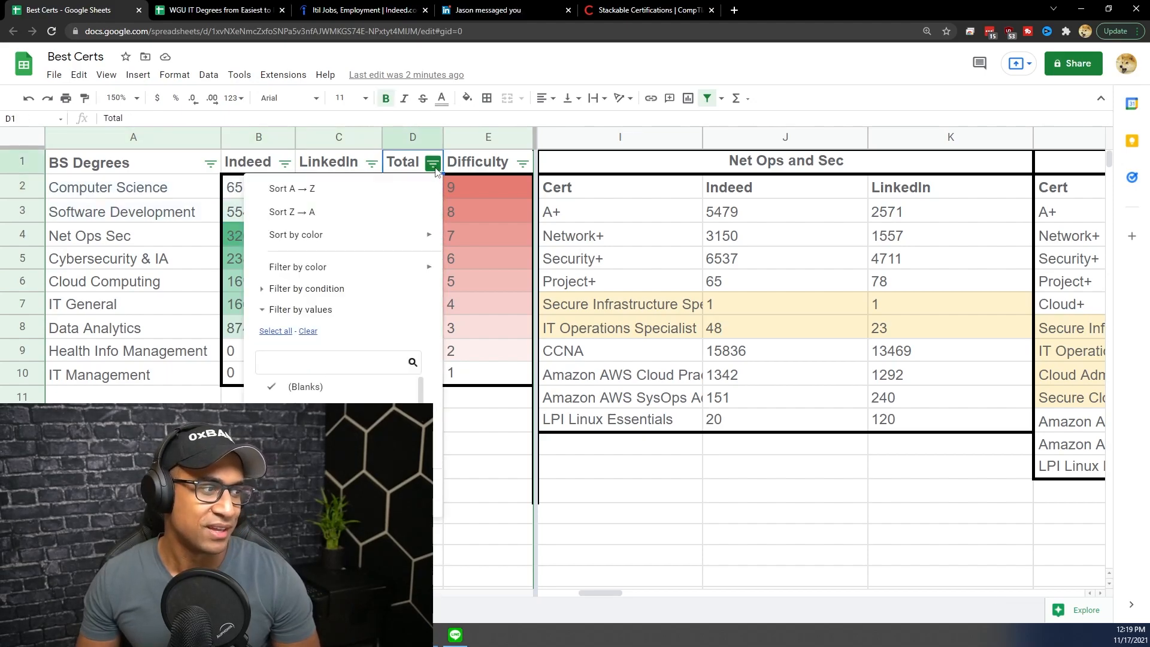
left_click(292, 212)
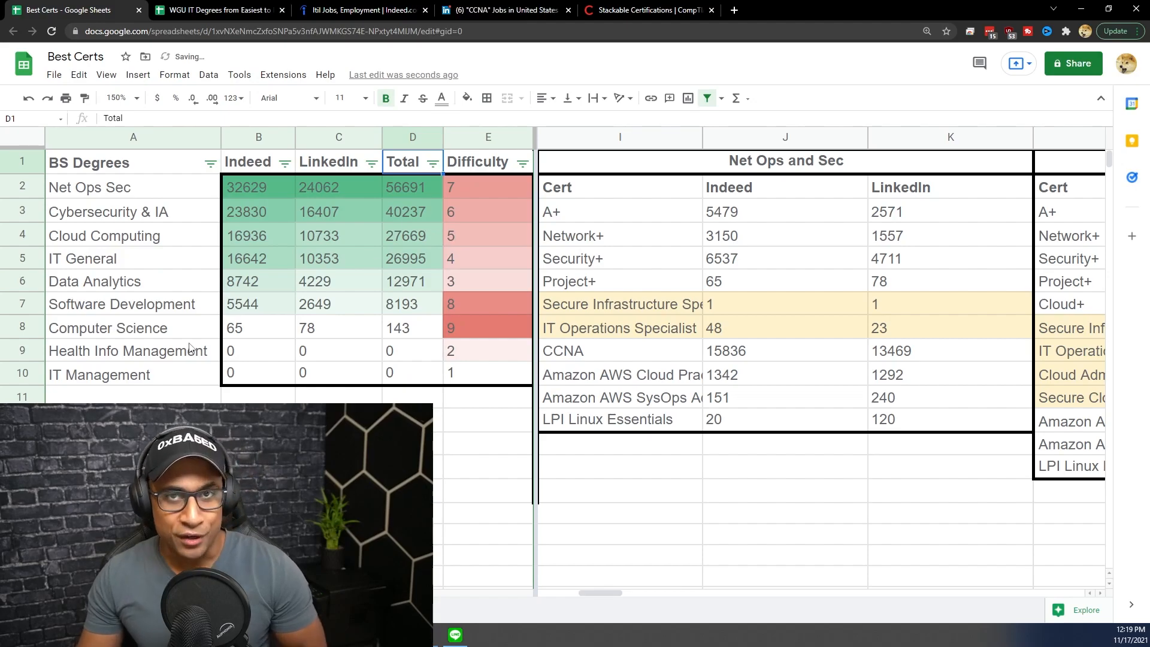
left_click(108, 327)
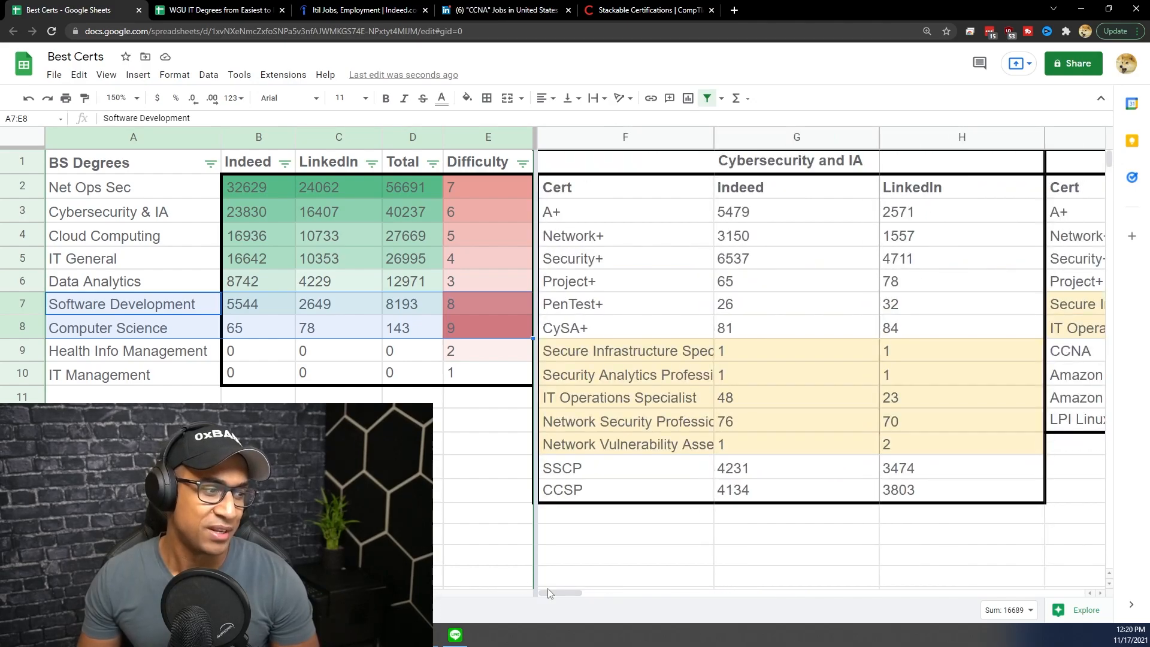
mouse_move(504, 229)
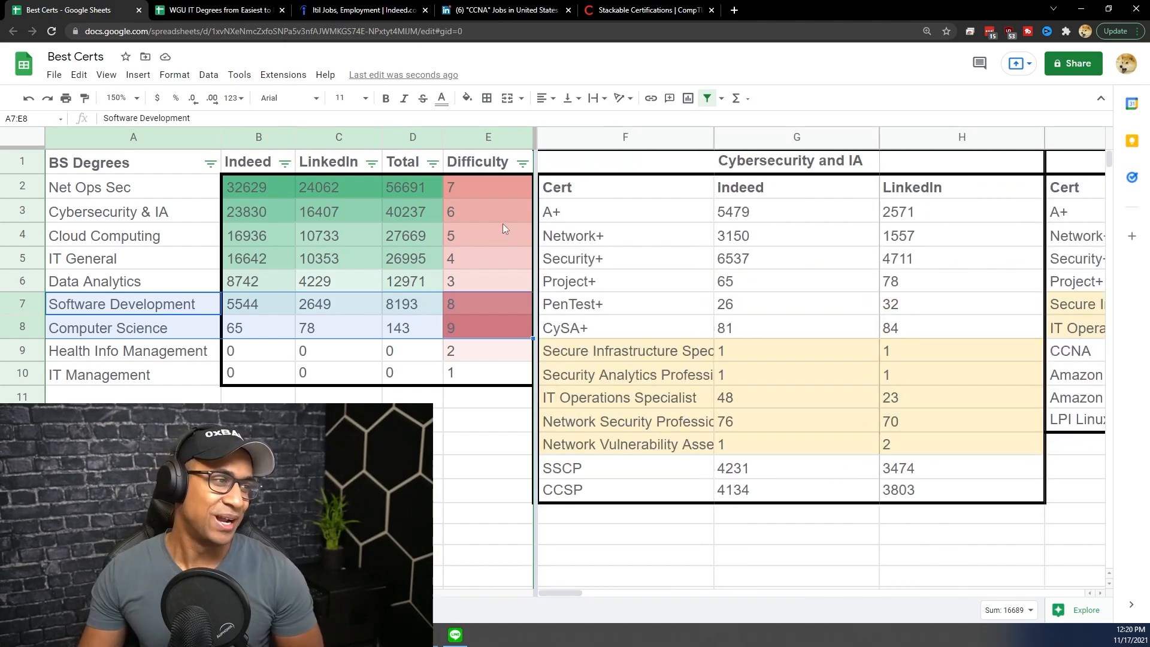
left_click(522, 163)
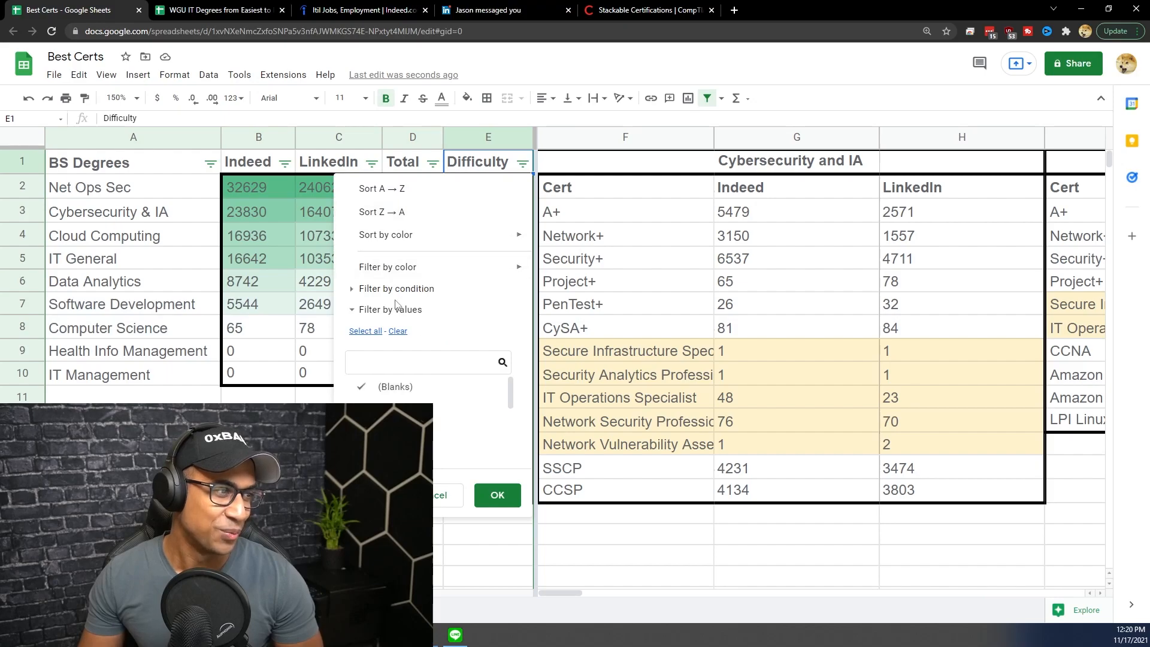